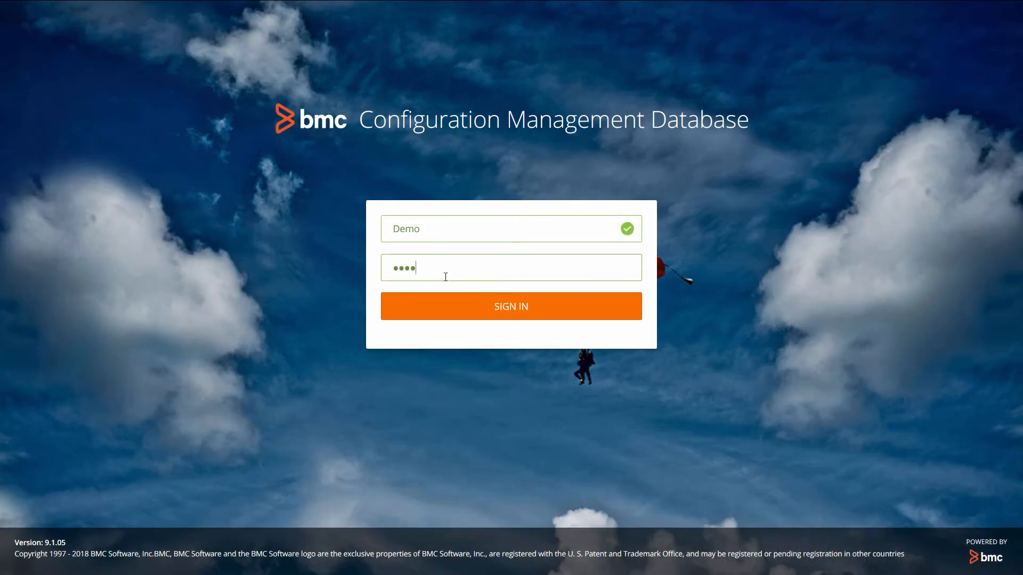
# Sign in to BMC CMDB as the demo user to reach the health dashboard
pyautogui.click(510, 305)
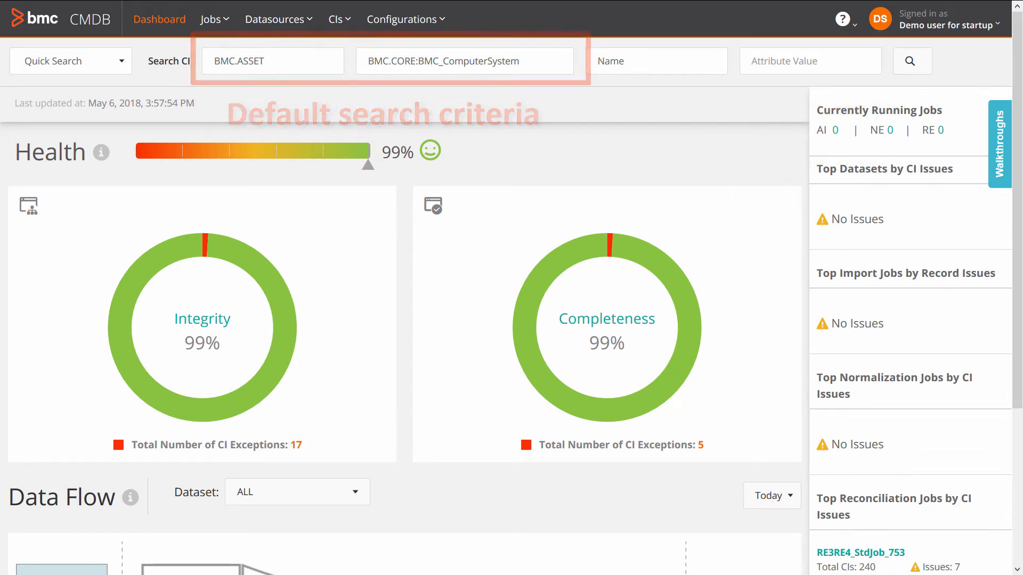
# Search the BMC.ASSET dataset for BMC.CORE:BMC_ComputerSystem CIs, returning 105 results
pyautogui.write('BM')
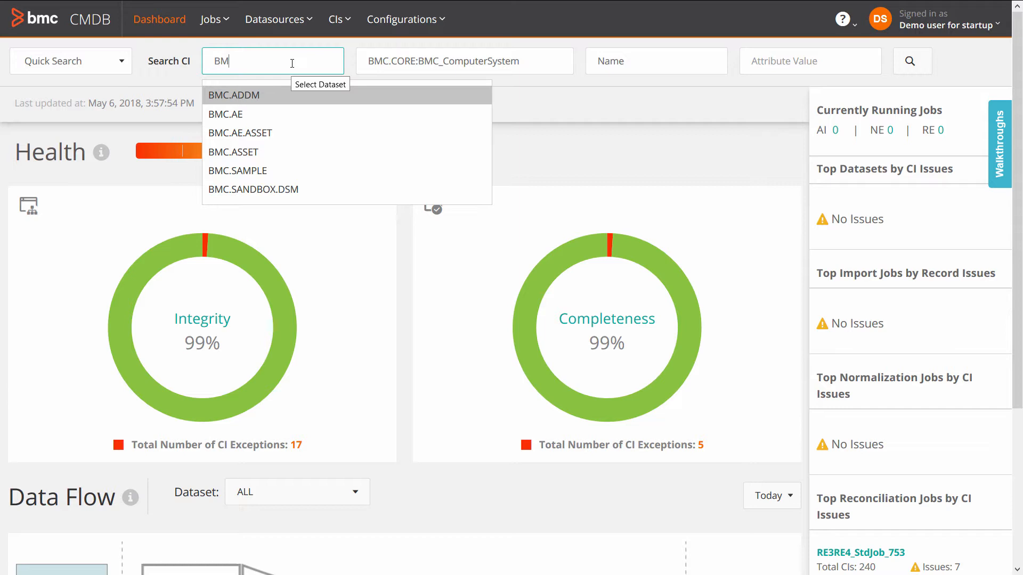
pyautogui.click(233, 151)
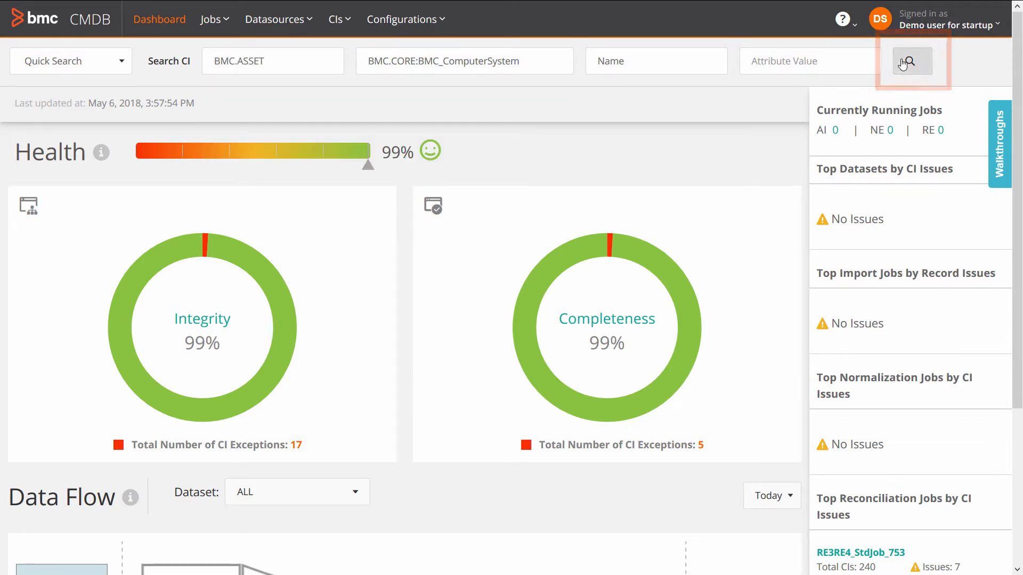
pyautogui.click(912, 60)
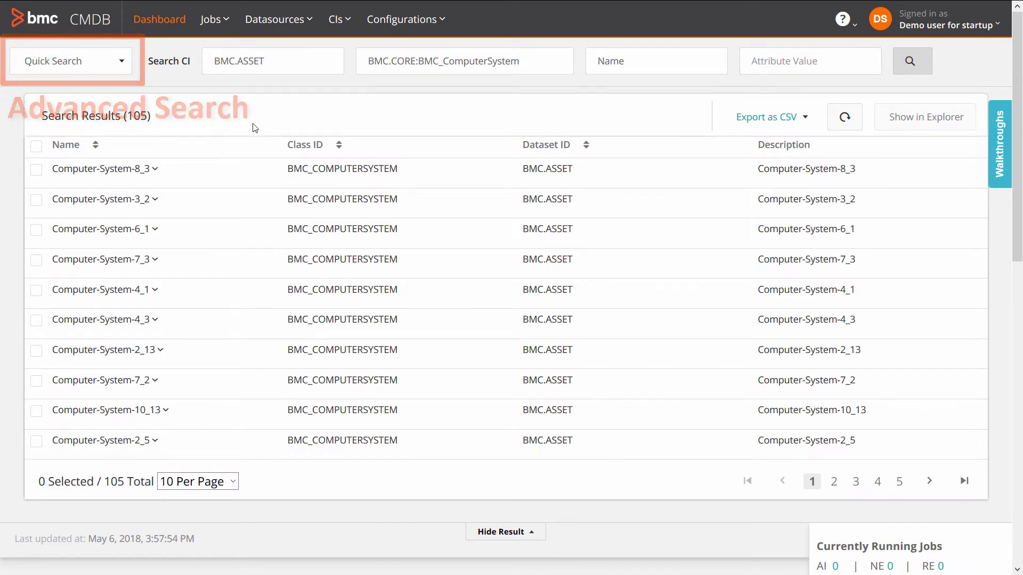
# Select the computer-system search results to send to CMDB Explorer
pyautogui.click(36, 199)
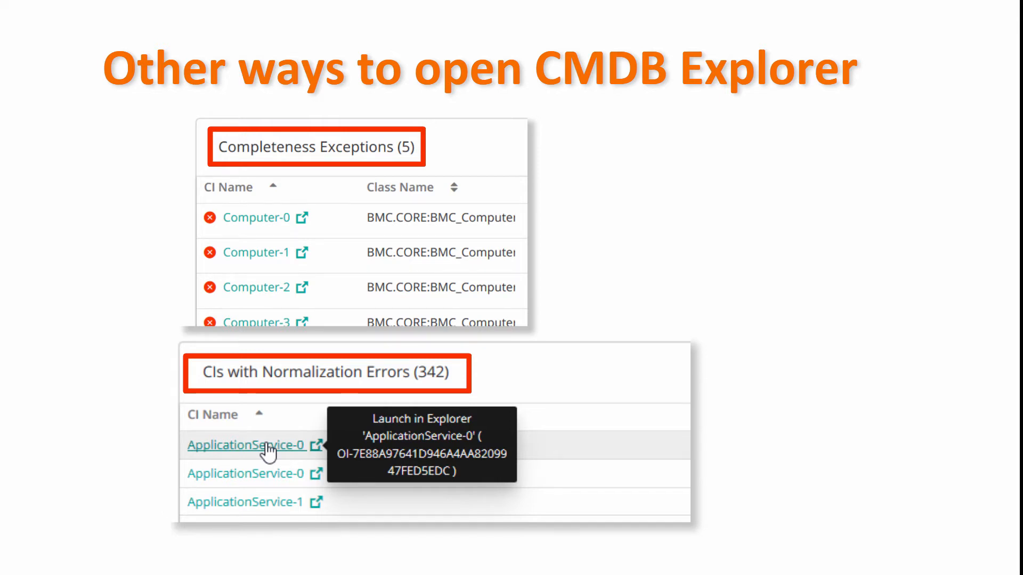
# Show the selected computer-system CIs as a relationship graph in CMDB Explorer
pyautogui.click(245, 445)
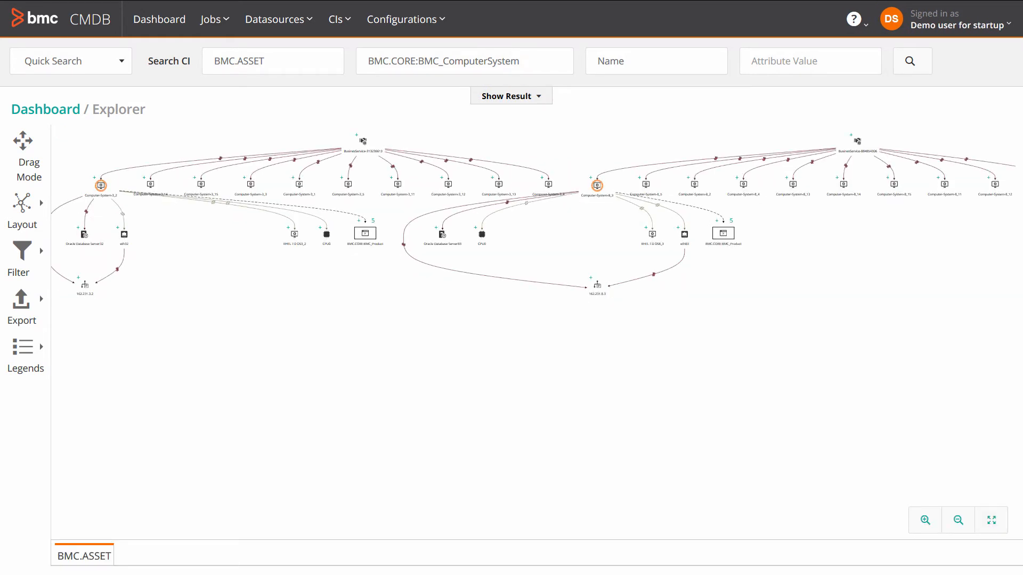
# Expand the grouped five-product BMC_Product node and switch the graph to Drag Mode
pyautogui.click(364, 234)
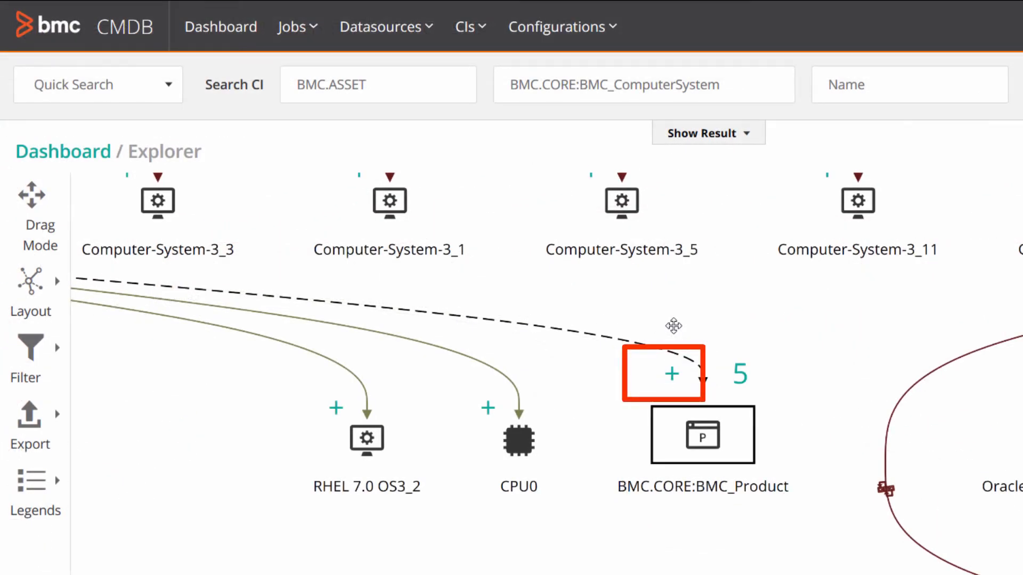
pyautogui.click(672, 374)
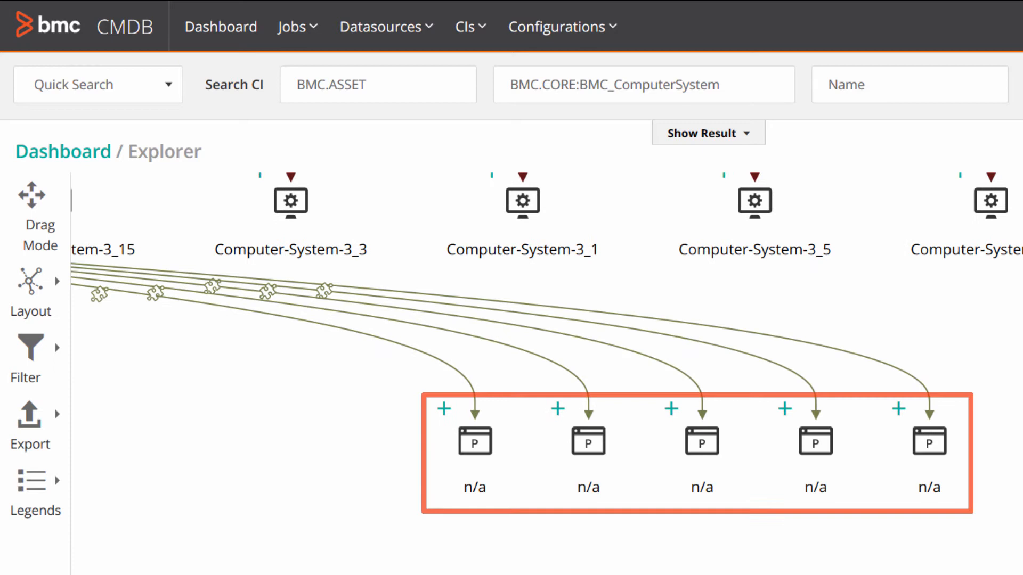
pyautogui.click(36, 206)
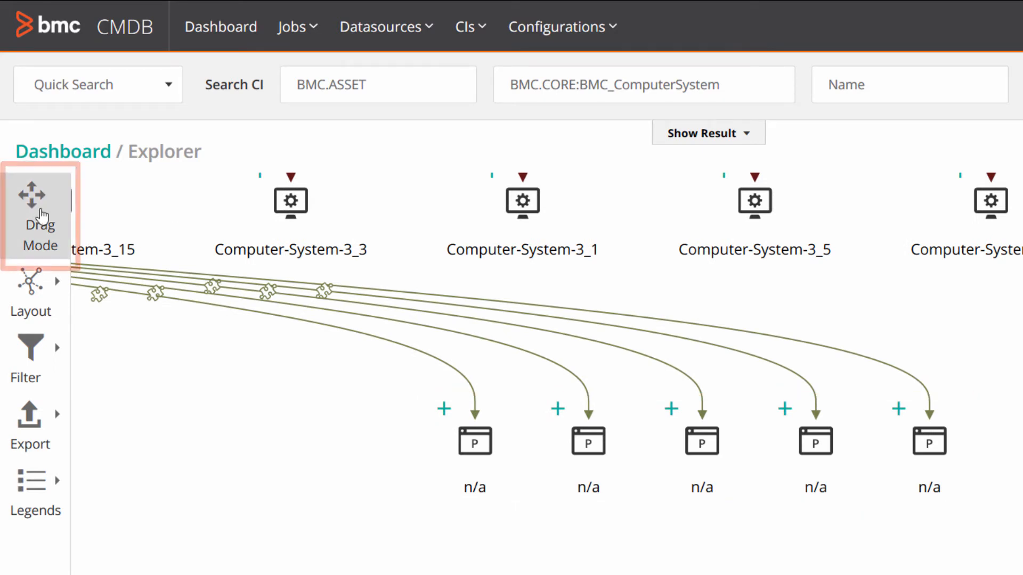
pyautogui.click(39, 215)
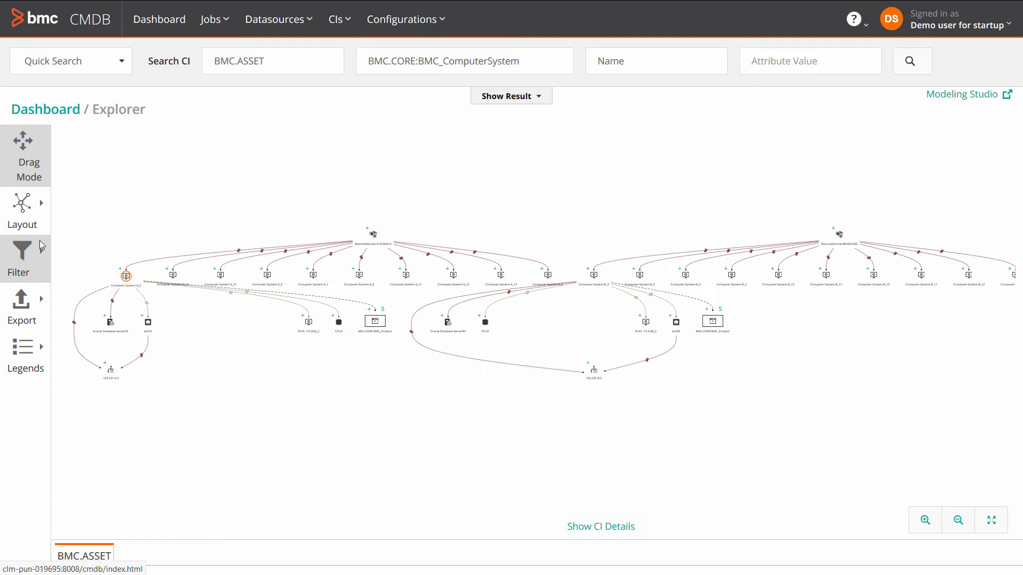
# Set the explorer graph layout to Left to Right
pyautogui.click(22, 209)
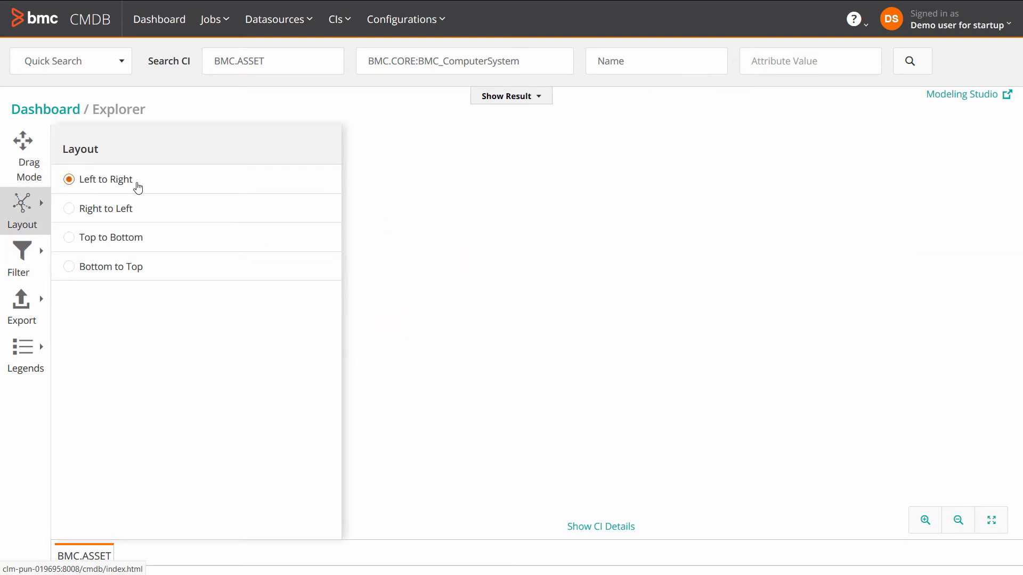
pyautogui.click(105, 179)
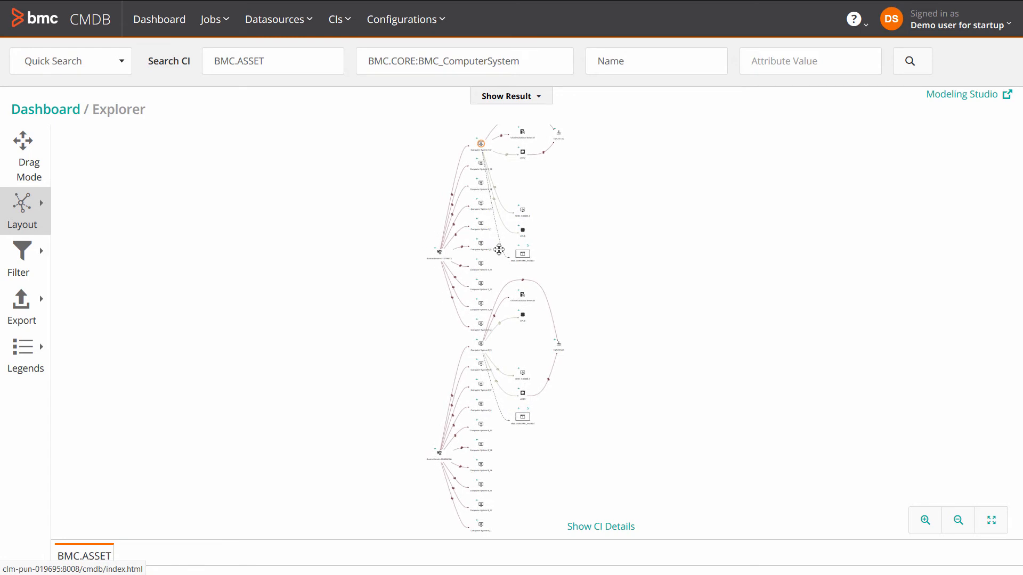
pyautogui.click(21, 253)
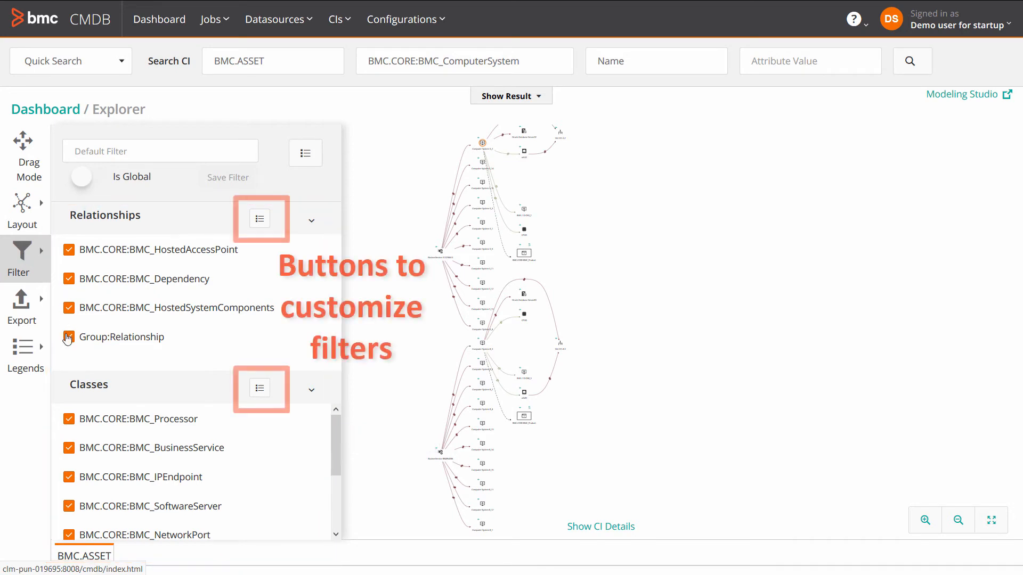
# Review the filter panel's relationship and class types, then close the saved filters list
pyautogui.click(69, 336)
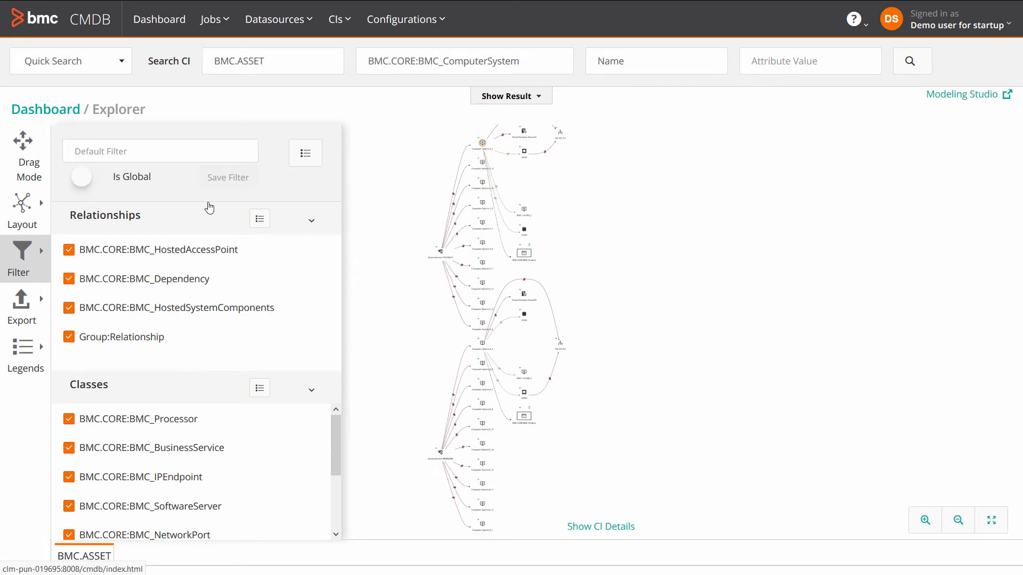
pyautogui.click(305, 153)
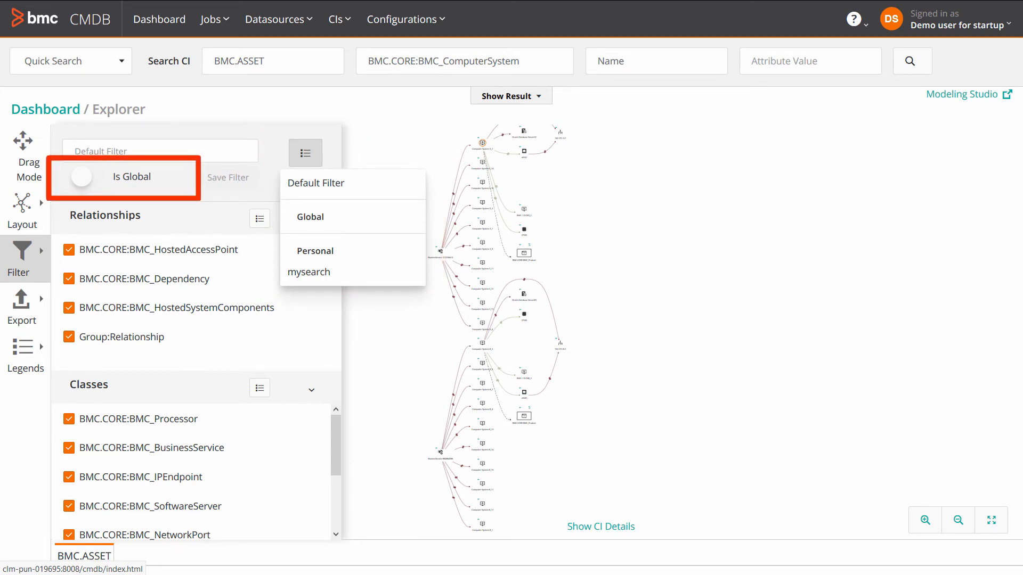
pyautogui.click(311, 217)
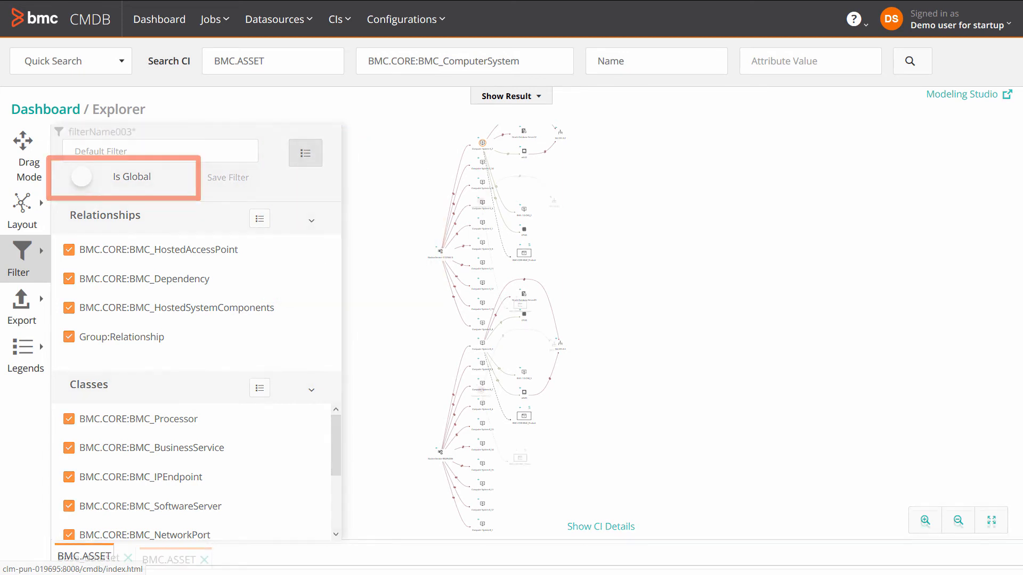